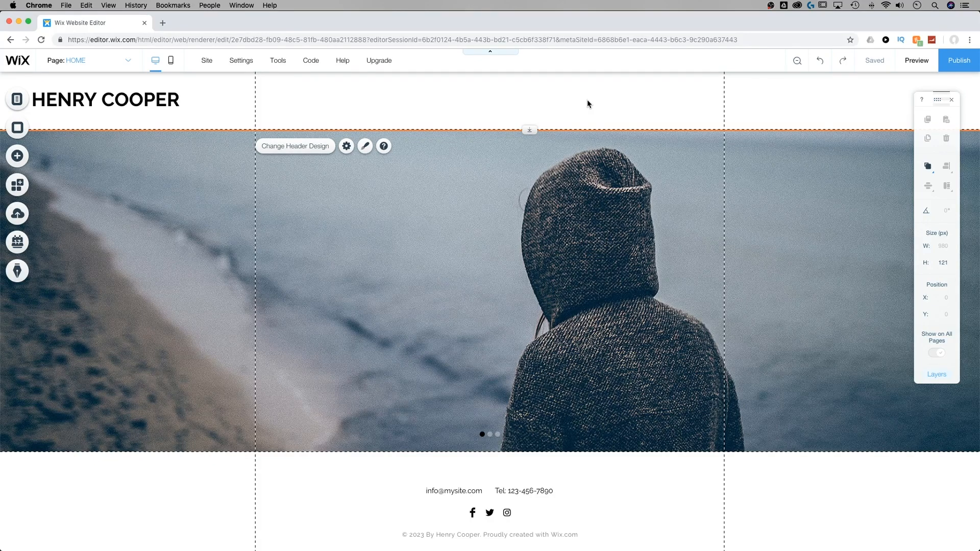
{"action": "mouse_move", "coordinate": [553, 108]}
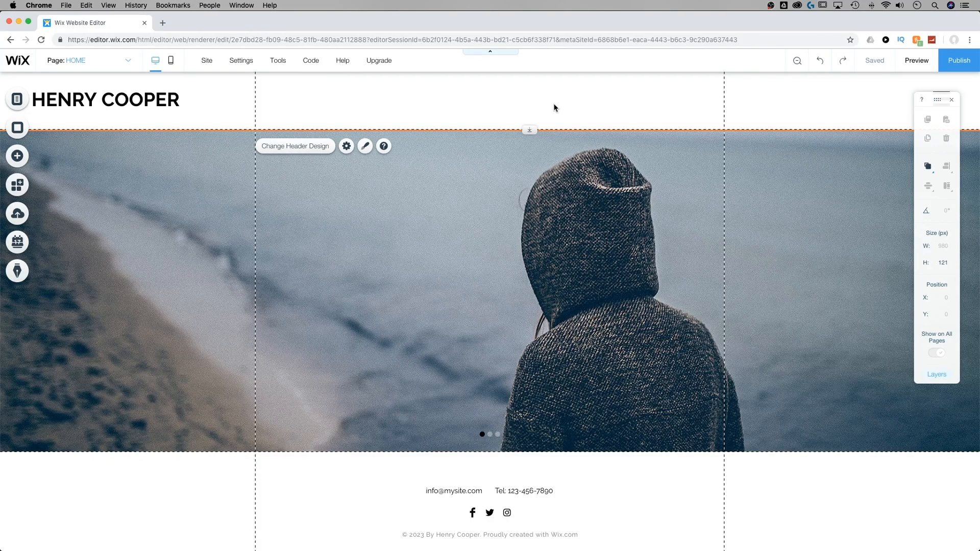
{"action": "mouse_move", "coordinate": [17, 156]}
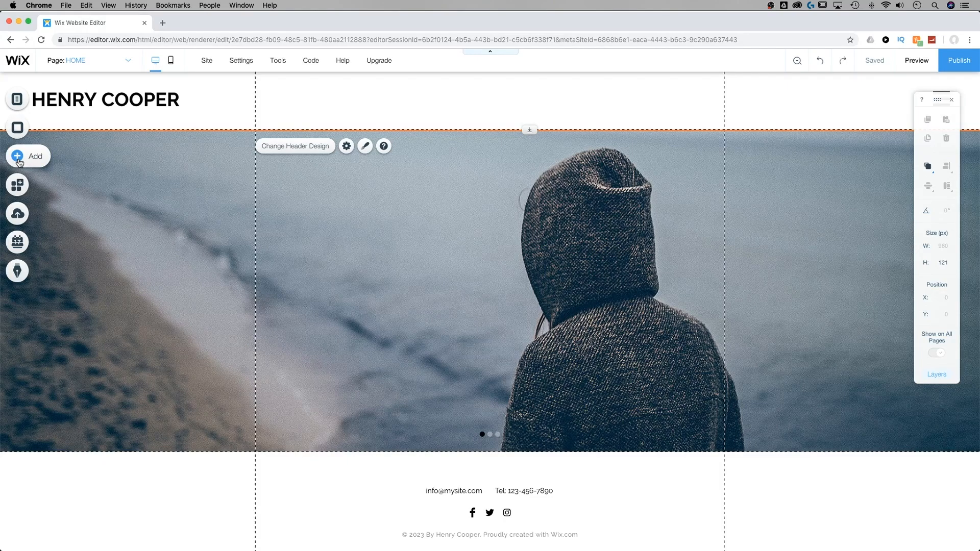
Step: Browse the Add catalogue's interactive slideshow and gallery designs
{"action": "left_click", "coordinate": [17, 156]}
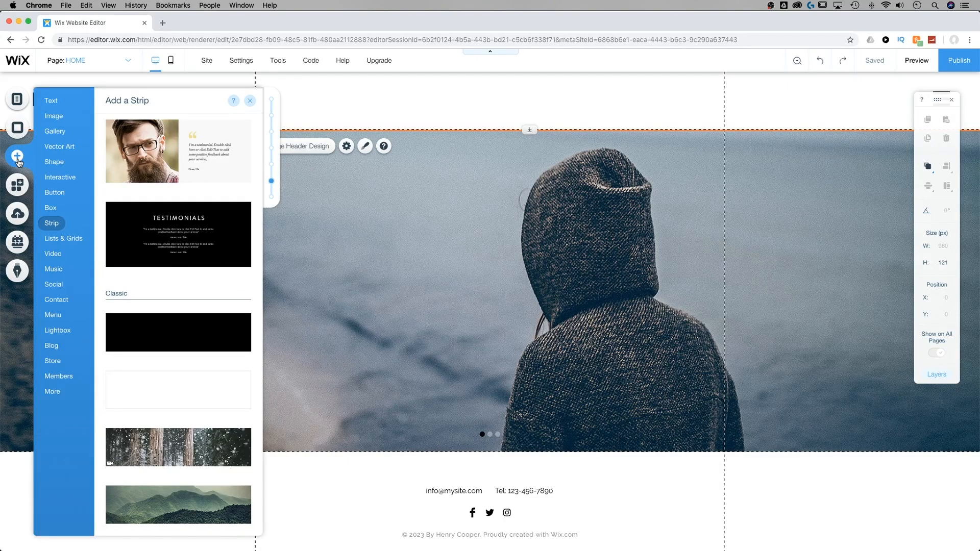
{"action": "left_click", "coordinate": [60, 178]}
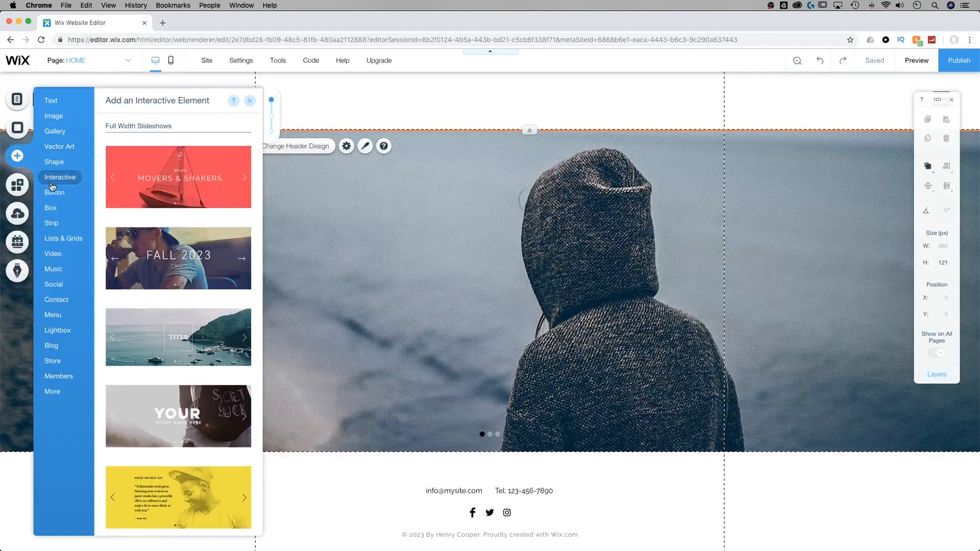
{"action": "left_click", "coordinate": [54, 132]}
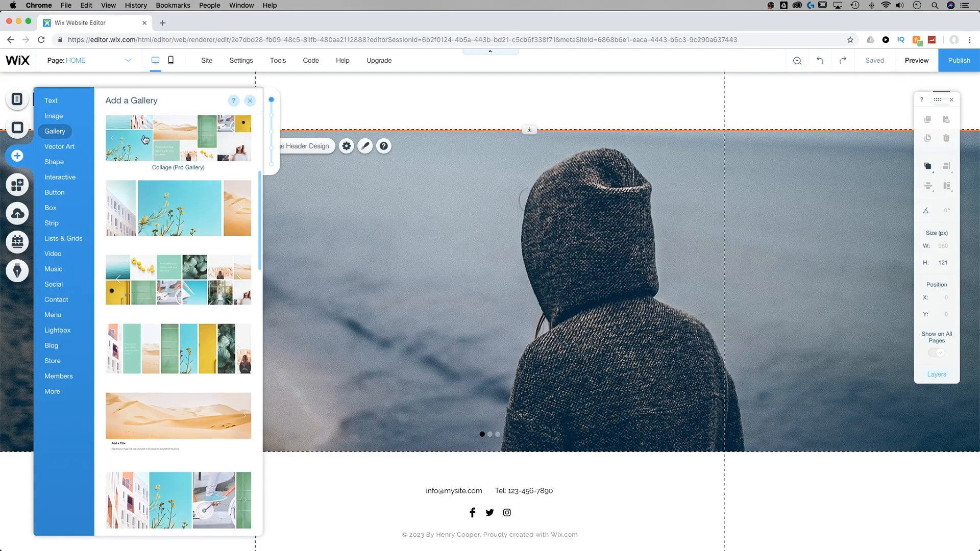
{"action": "scroll", "scroll_direction": "down", "scroll_amount": 3}
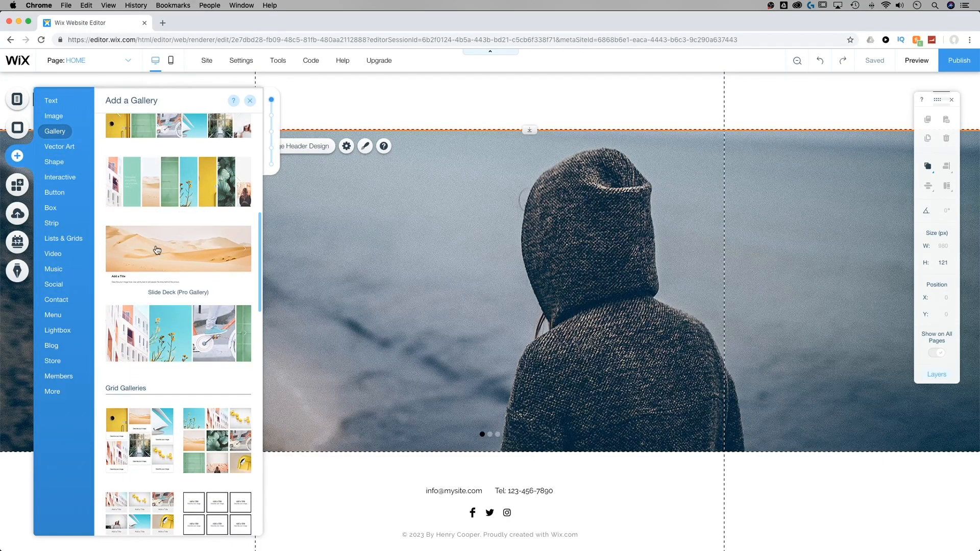
Step: Return to the interactive slideshows, then browse the strip designs down to team and testimonial layouts
{"action": "left_click", "coordinate": [60, 177]}
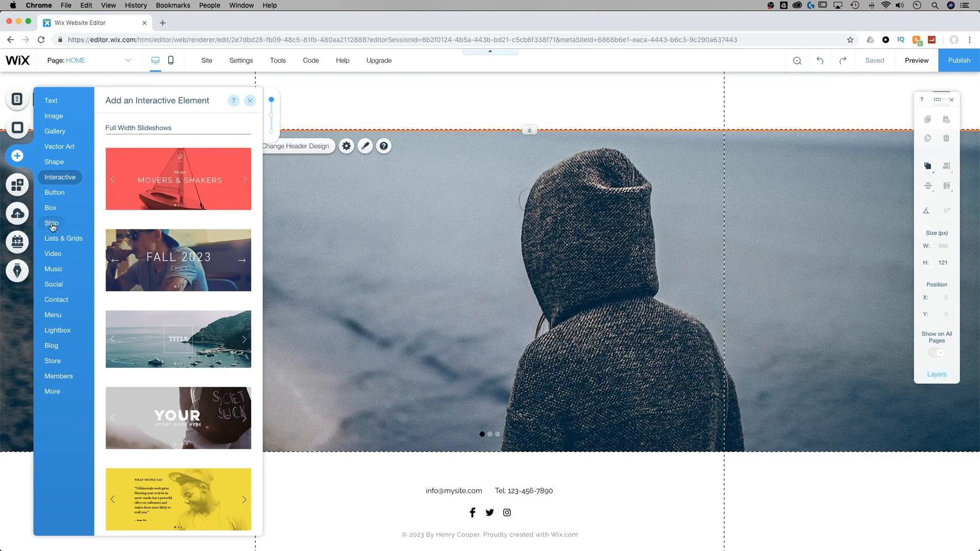
{"action": "left_click", "coordinate": [52, 223]}
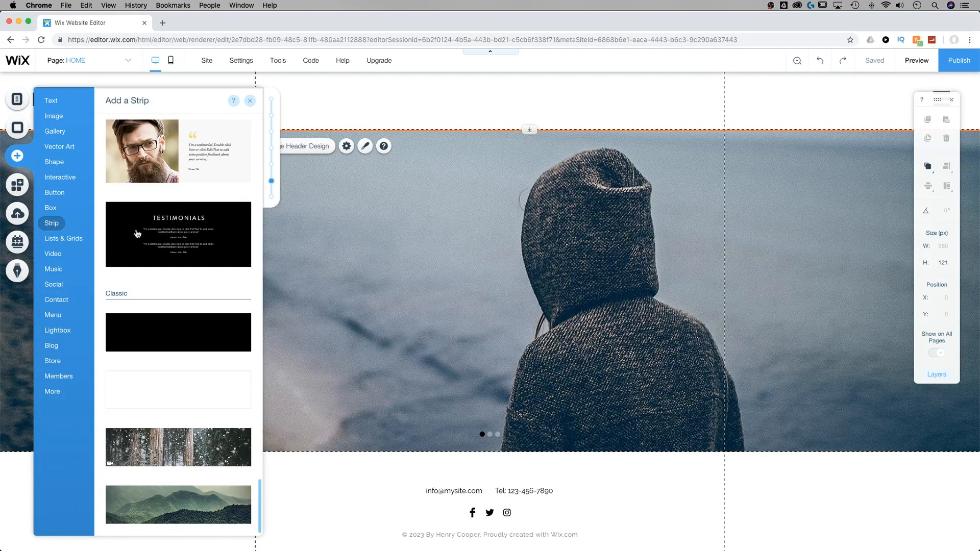
{"action": "scroll", "scroll_direction": "down", "scroll_amount": 3}
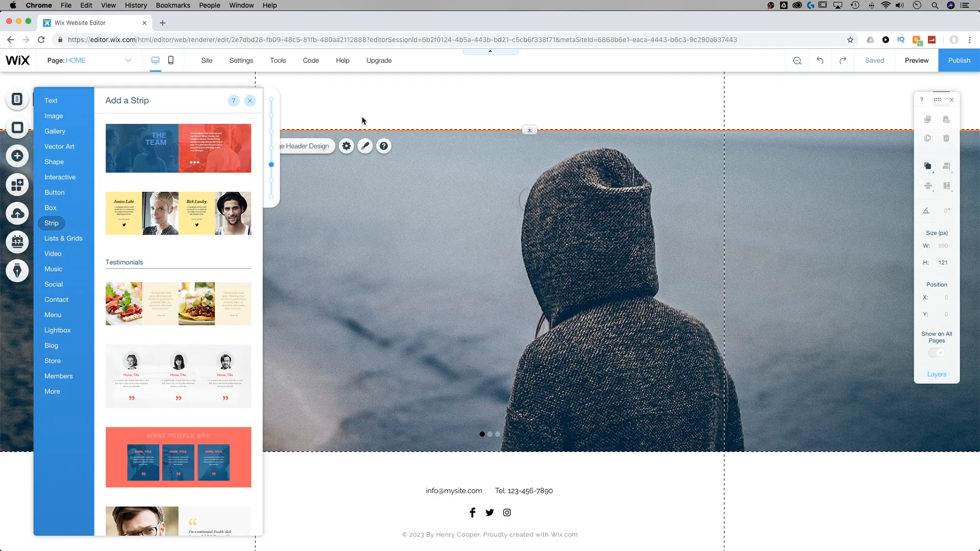
Step: Leave the Add catalogue, switch to the mobile editor and select the slideshow strip
{"action": "left_click", "coordinate": [249, 101]}
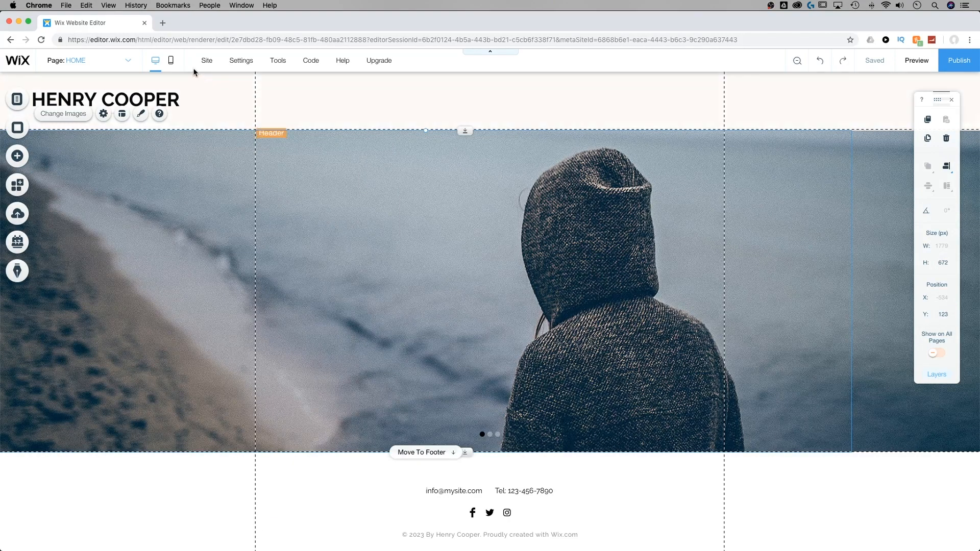
{"action": "left_click", "coordinate": [170, 60]}
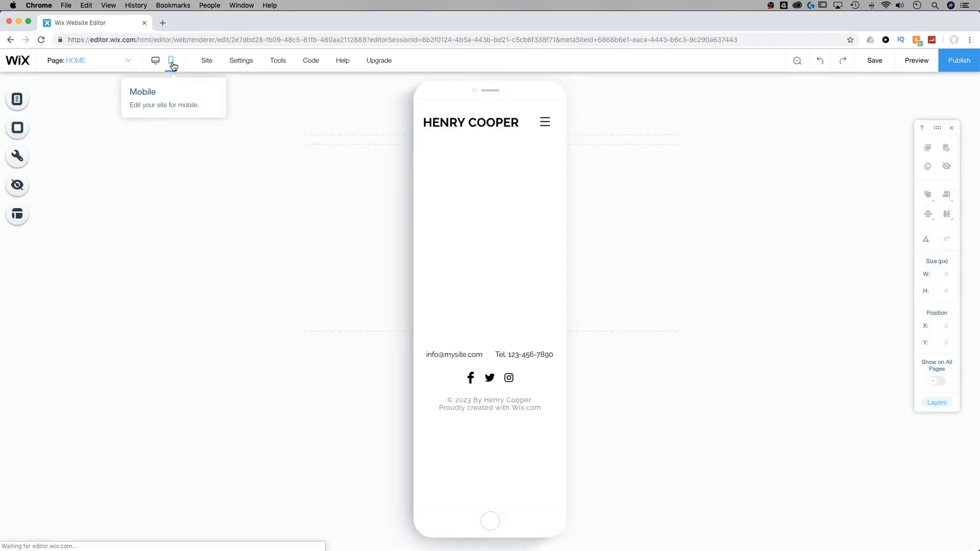
{"action": "left_click", "coordinate": [172, 61]}
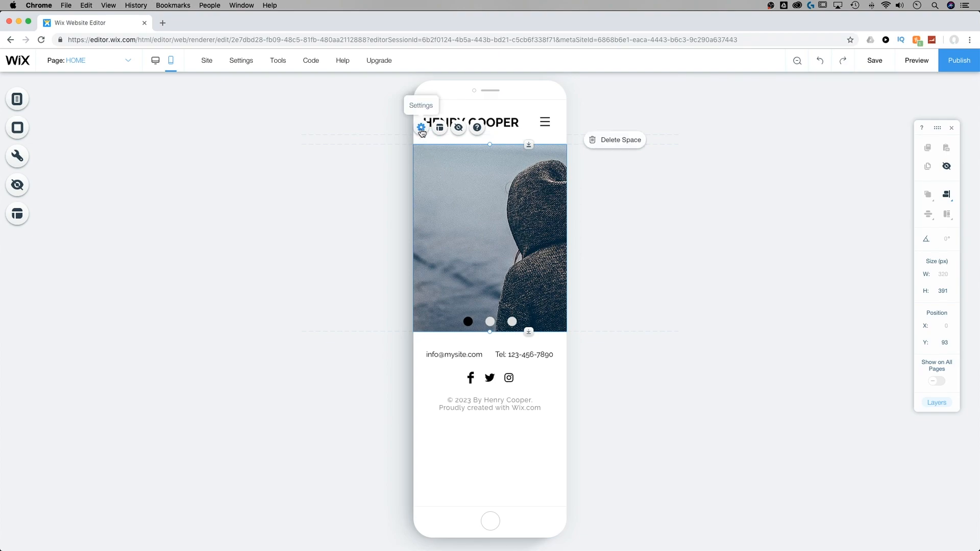
Step: Review the Slide Deck Strip settings: autoplay on, 2.5-second interval, no image text, cross-fade
{"action": "left_click", "coordinate": [420, 128]}
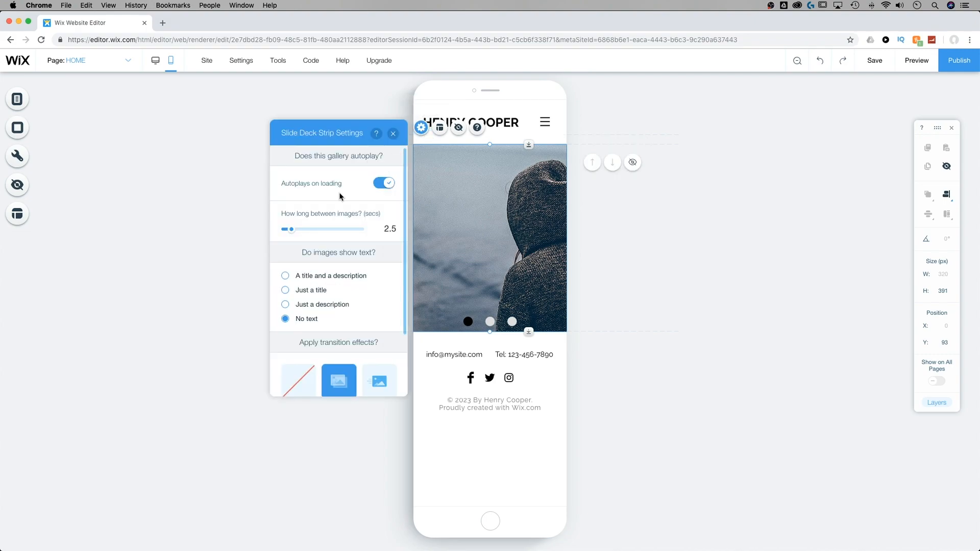
{"action": "mouse_move", "coordinate": [336, 194]}
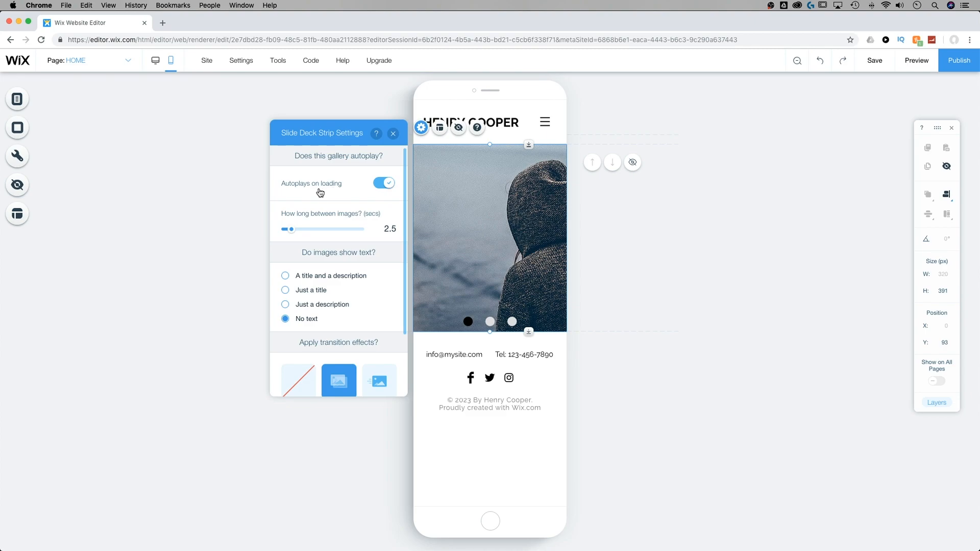
{"action": "mouse_move", "coordinate": [339, 191]}
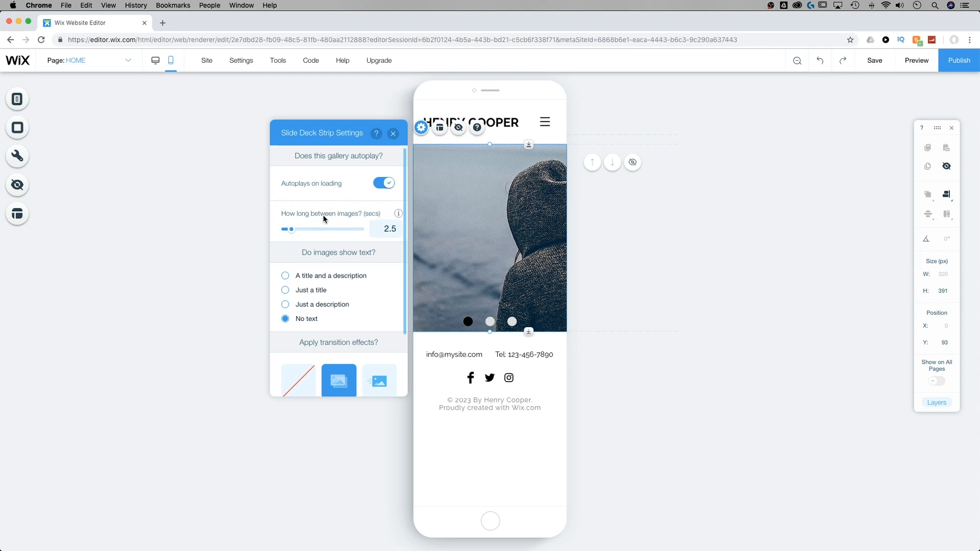
{"action": "mouse_move", "coordinate": [362, 224]}
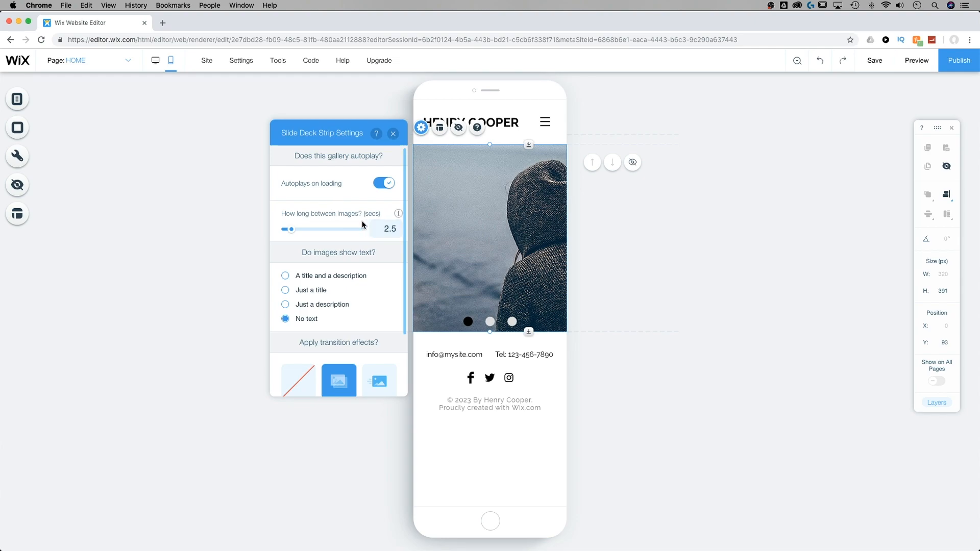
{"action": "left_click", "coordinate": [874, 60]}
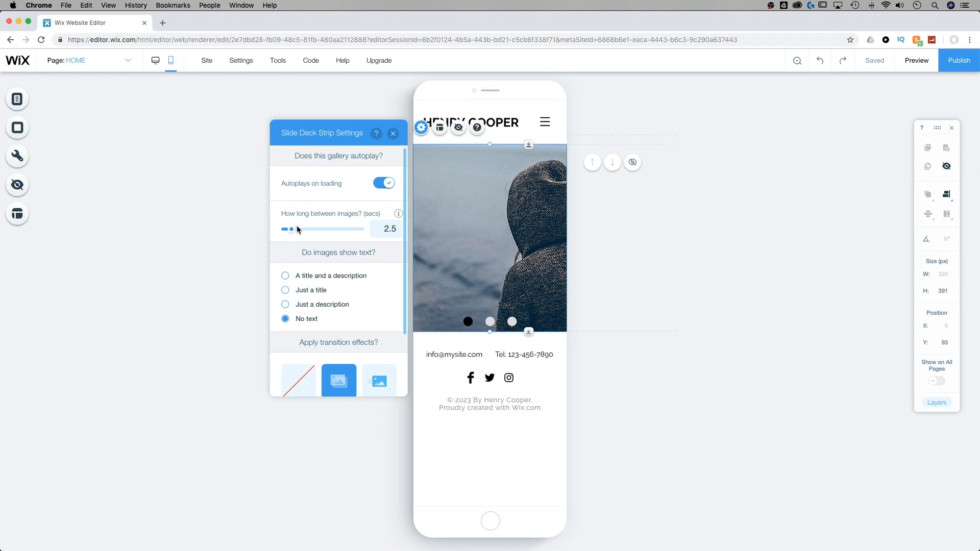
{"action": "mouse_move", "coordinate": [307, 218]}
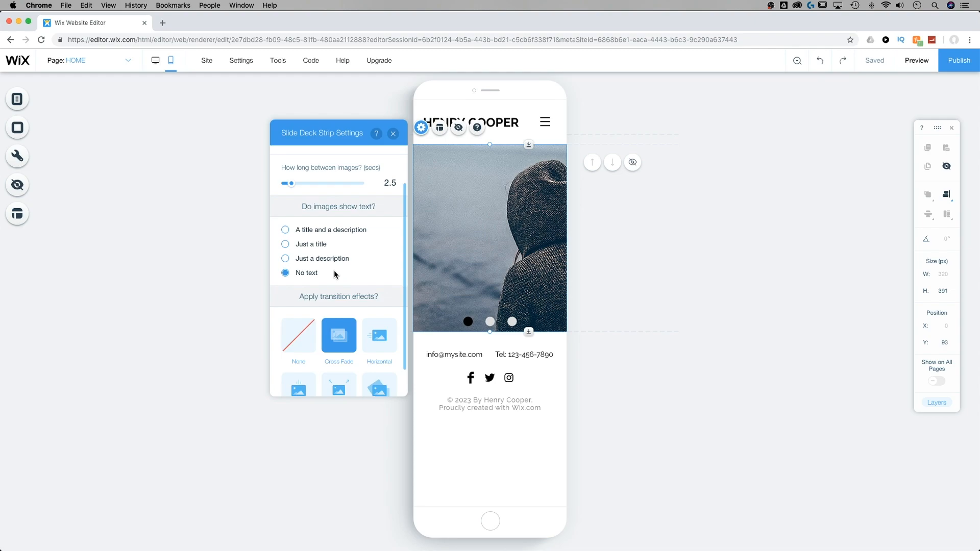
{"action": "scroll", "scroll_direction": "down", "scroll_amount": 3}
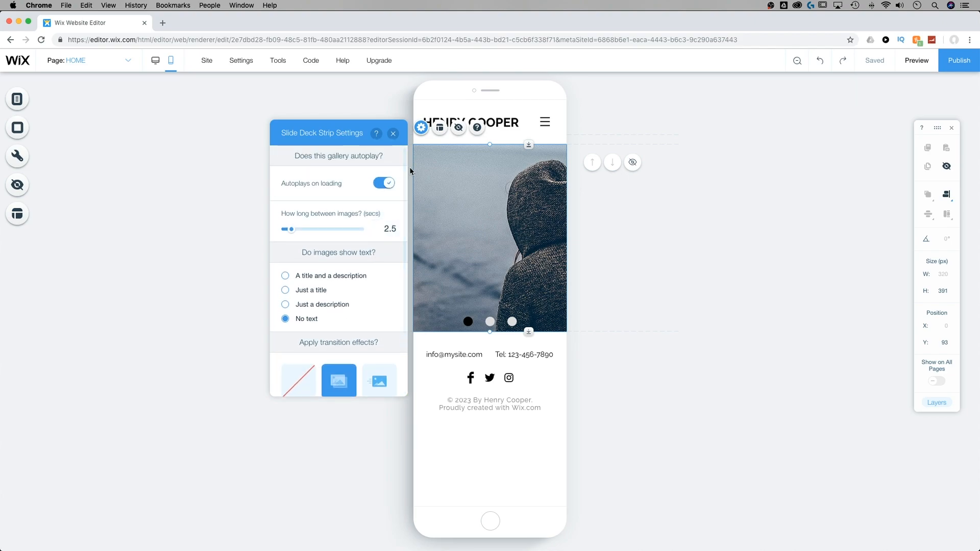
{"action": "left_click", "coordinate": [439, 128]}
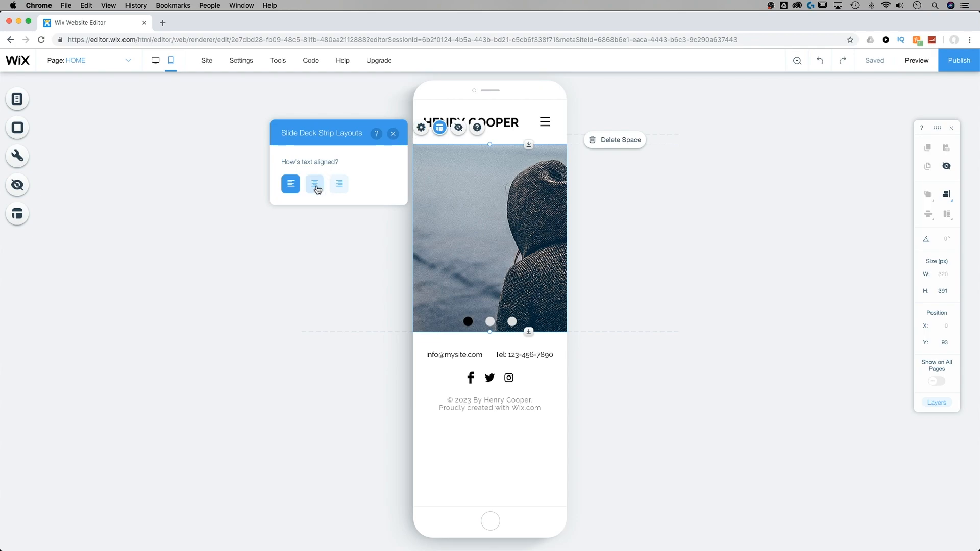
{"action": "left_click", "coordinate": [290, 183]}
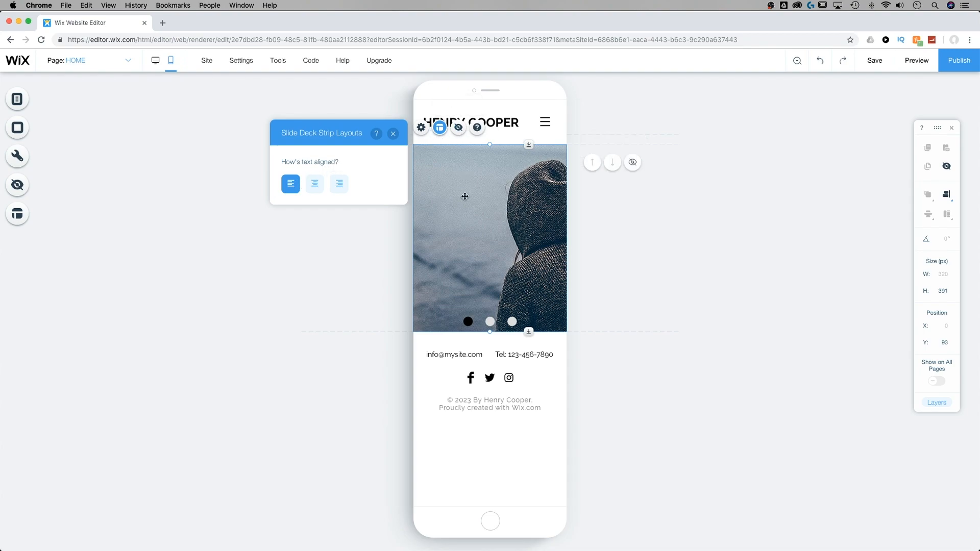
{"action": "mouse_move", "coordinate": [170, 60]}
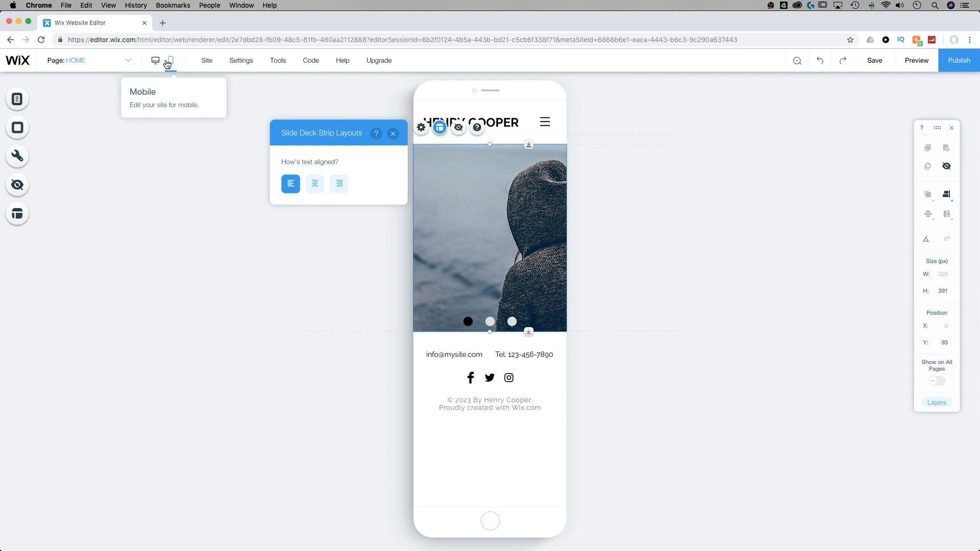
{"action": "left_click", "coordinate": [155, 61]}
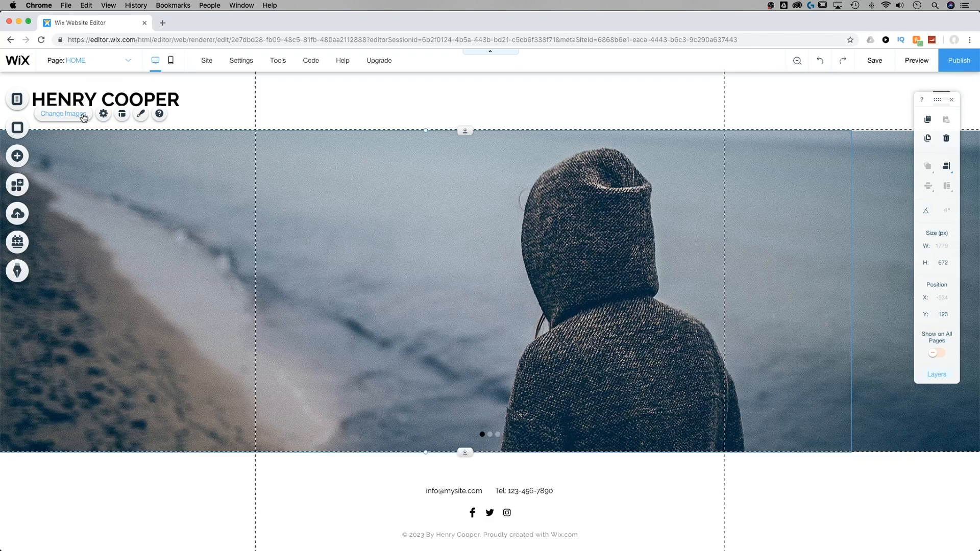
Step: In Organize Your Gallery Images, drag the guitar photo to first position ahead of the hooded figure
{"action": "left_click", "coordinate": [63, 114]}
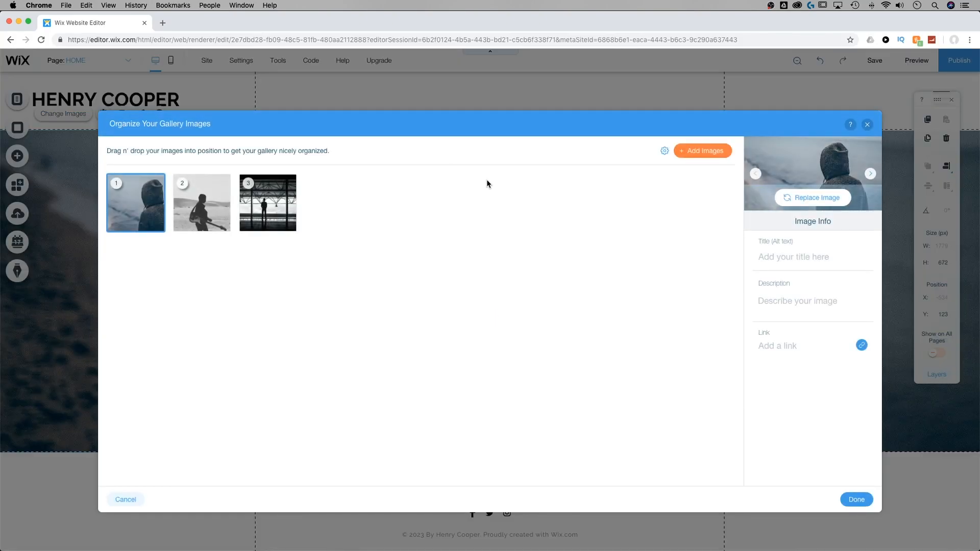
{"action": "mouse_move", "coordinate": [545, 231]}
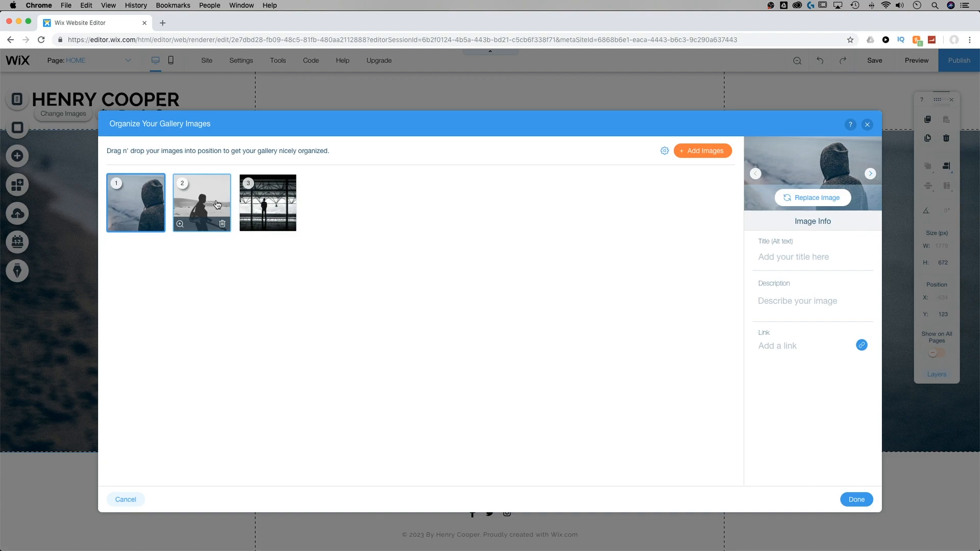
{"action": "left_click_drag", "start_coordinate": [202, 203], "coordinate": [112, 202]}
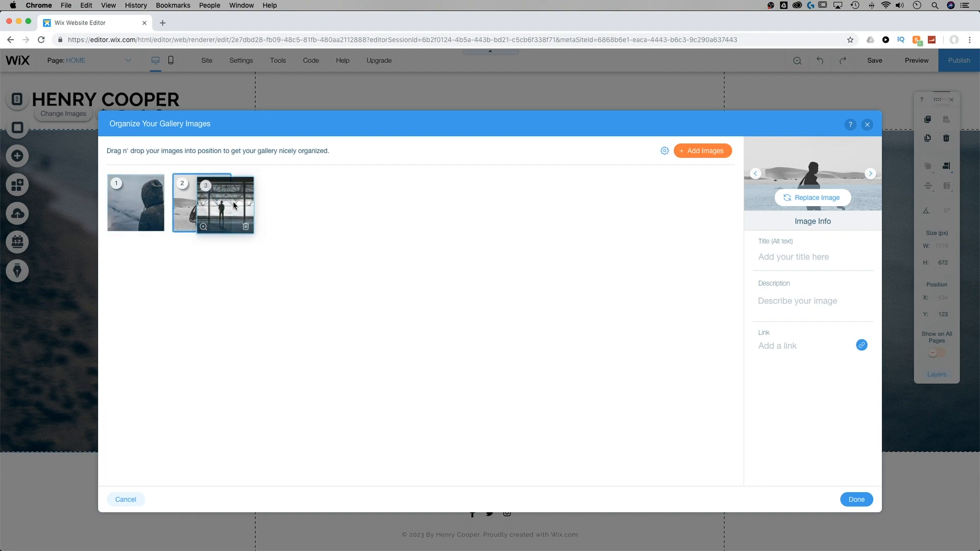
{"action": "left_click_drag", "start_coordinate": [223, 203], "coordinate": [134, 203]}
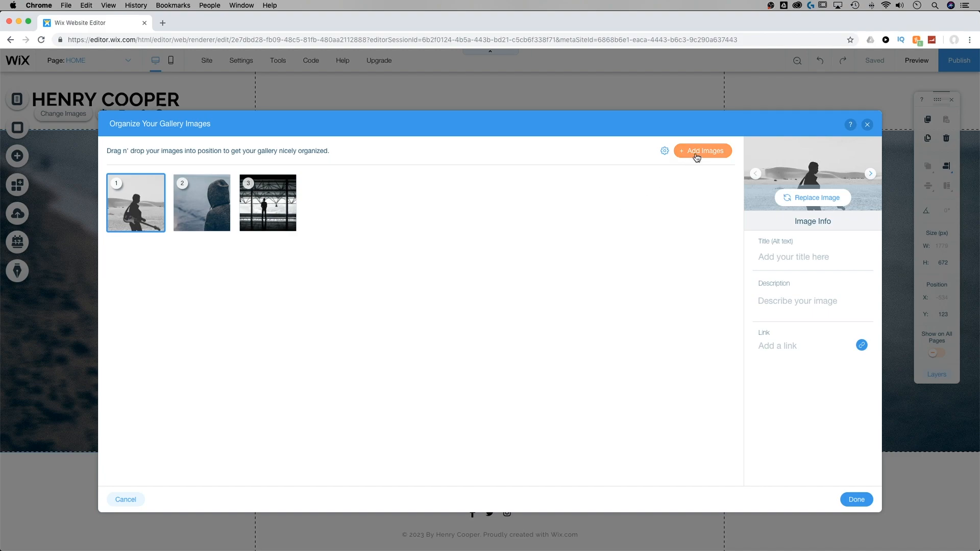
Step: Add the Free from Wix Misty Woodland image as the first of four slides and head to the mobile layout
{"action": "left_click", "coordinate": [702, 150]}
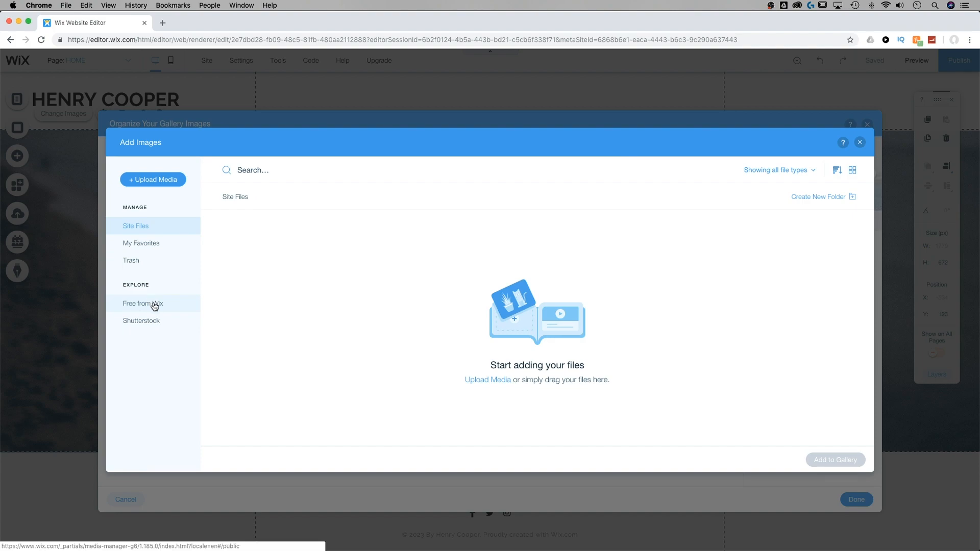
{"action": "left_click", "coordinate": [143, 304]}
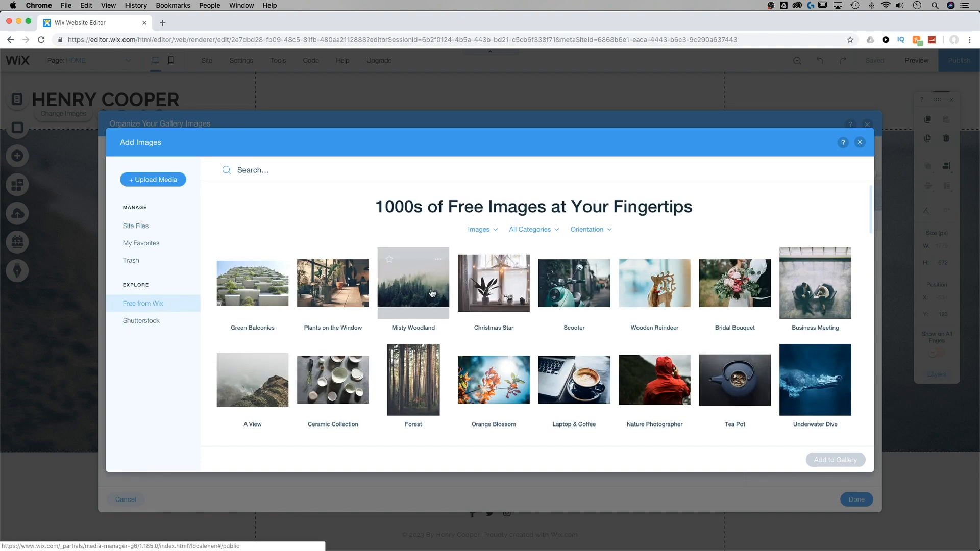
{"action": "left_click", "coordinate": [412, 282]}
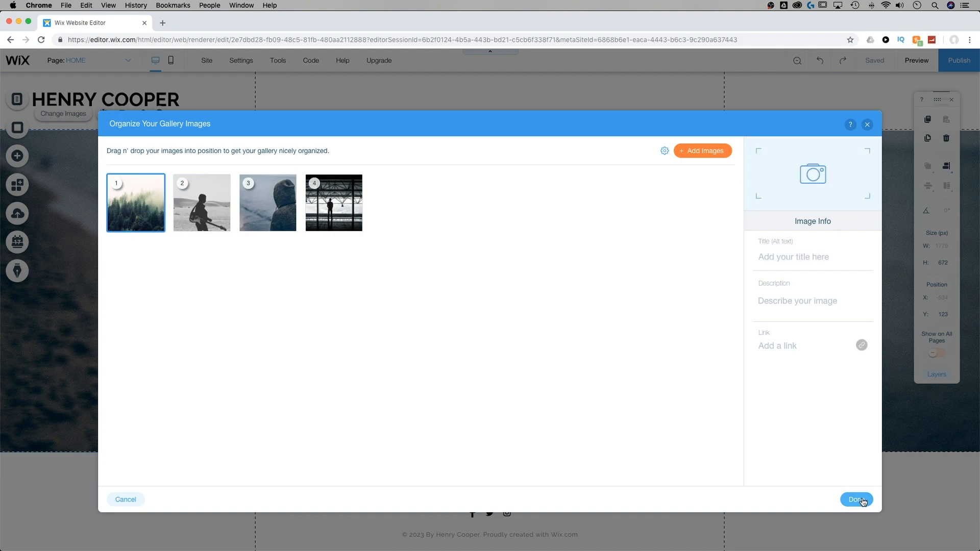
{"action": "left_click", "coordinate": [856, 499]}
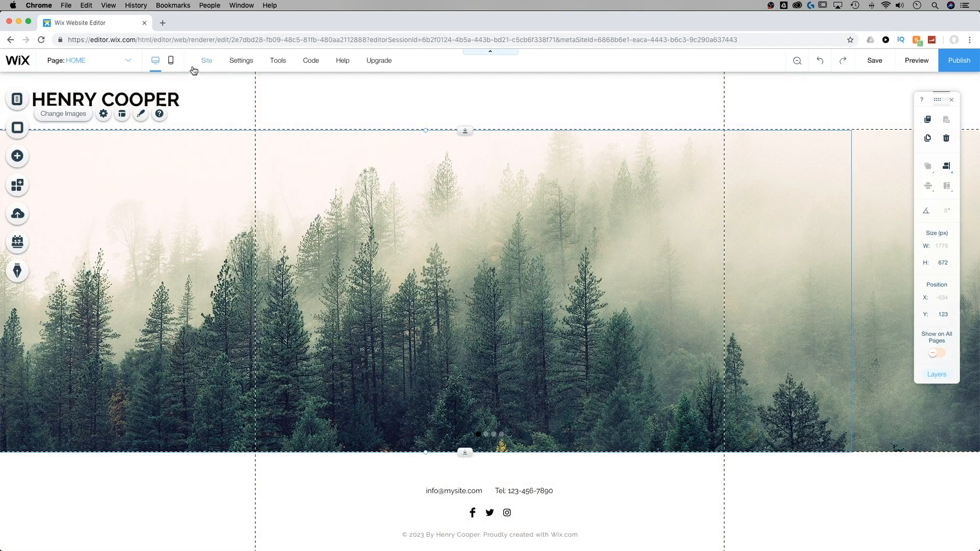
{"action": "left_click", "coordinate": [170, 60]}
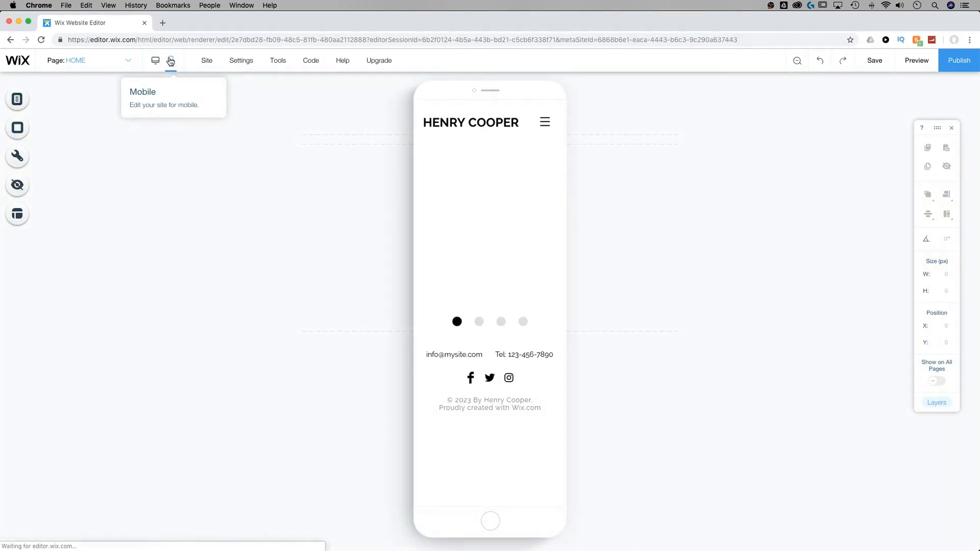
Step: Preview the mobile site's slideshow cycling through its slides, then go back to the editor
{"action": "left_click", "coordinate": [170, 60]}
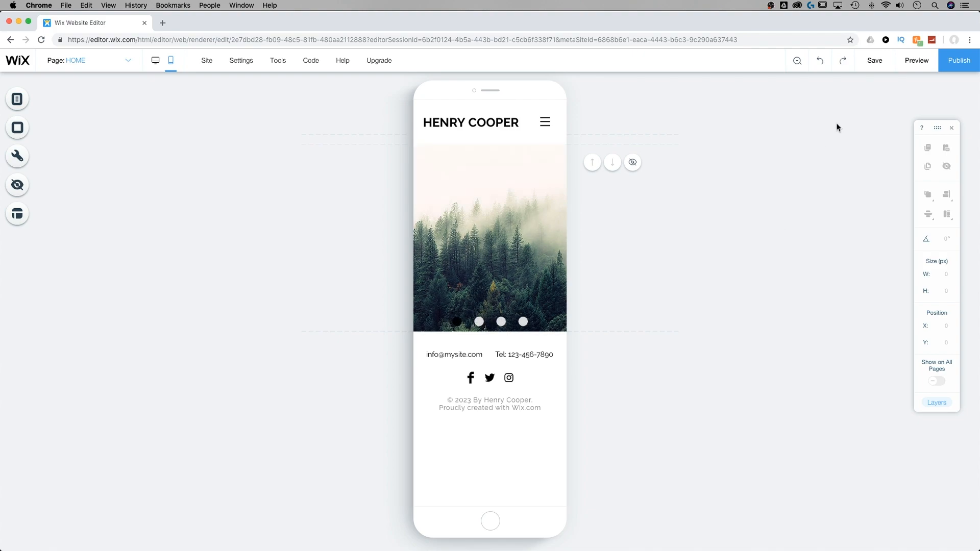
{"action": "left_click", "coordinate": [916, 60]}
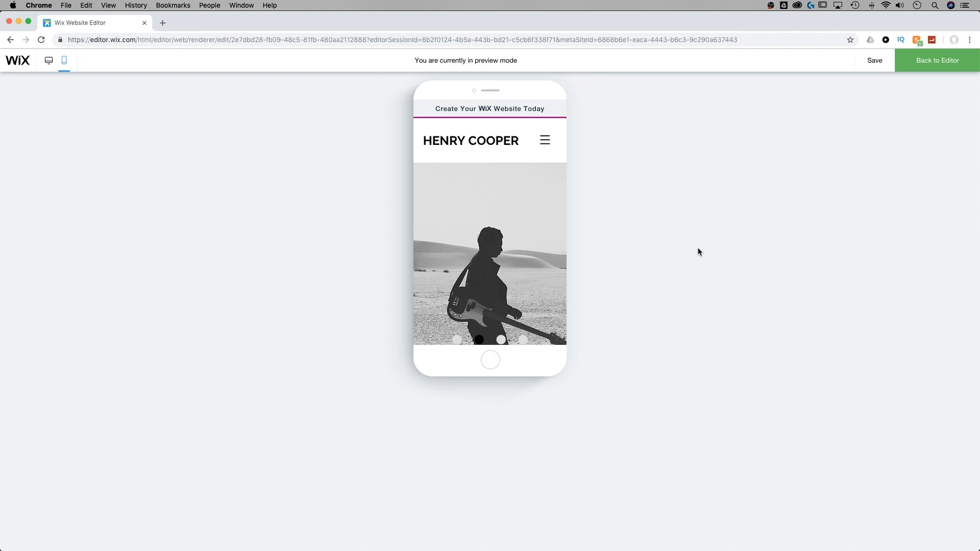
{"action": "left_click", "coordinate": [501, 339]}
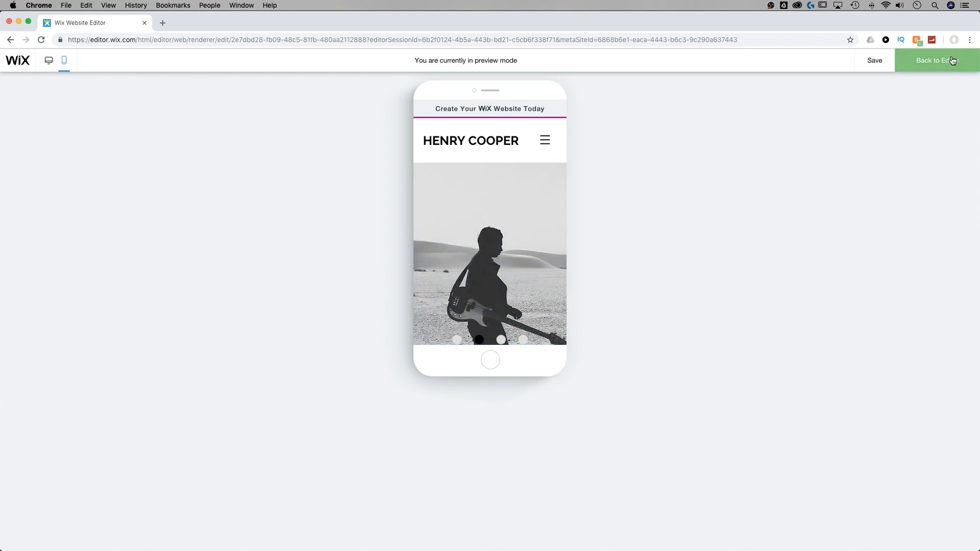
{"action": "left_click", "coordinate": [935, 61]}
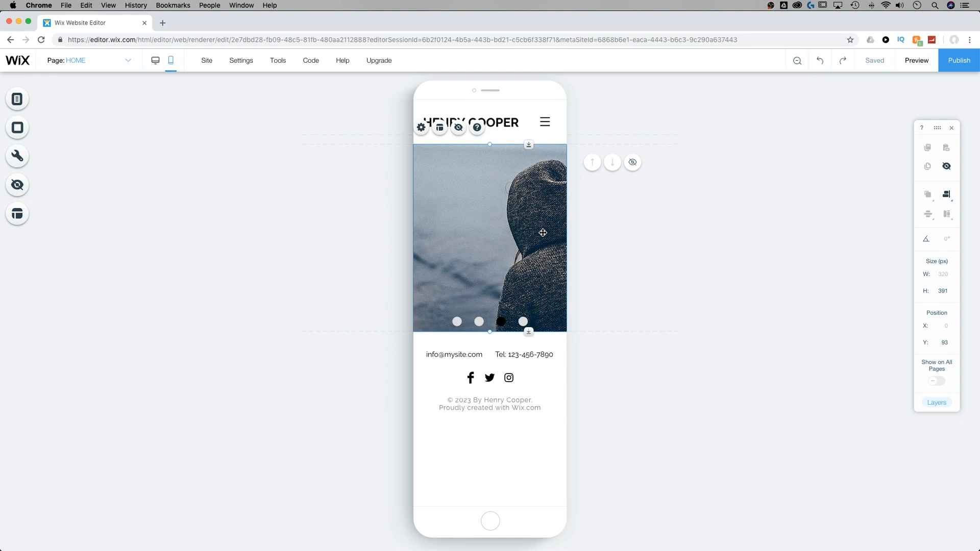
{"action": "mouse_move", "coordinate": [523, 226]}
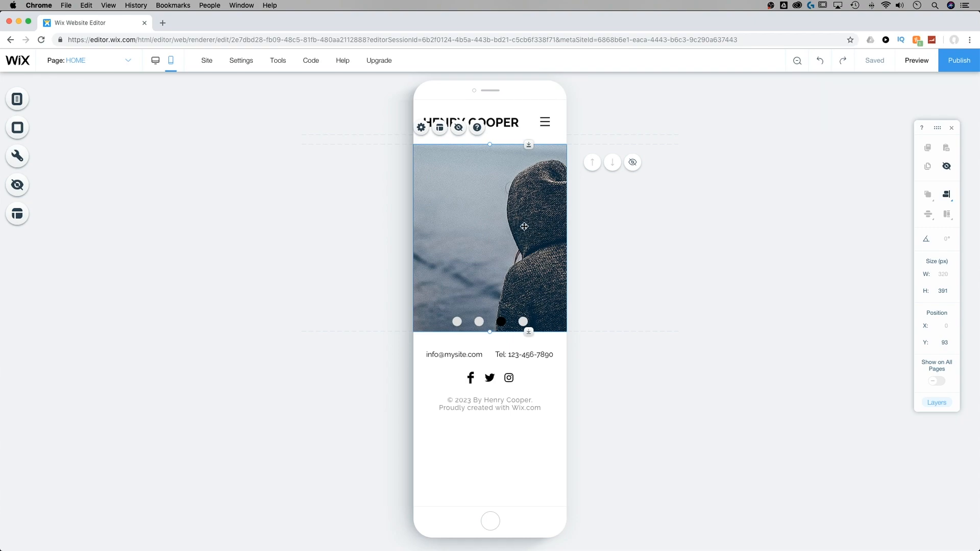
{"action": "mouse_move", "coordinate": [523, 228]}
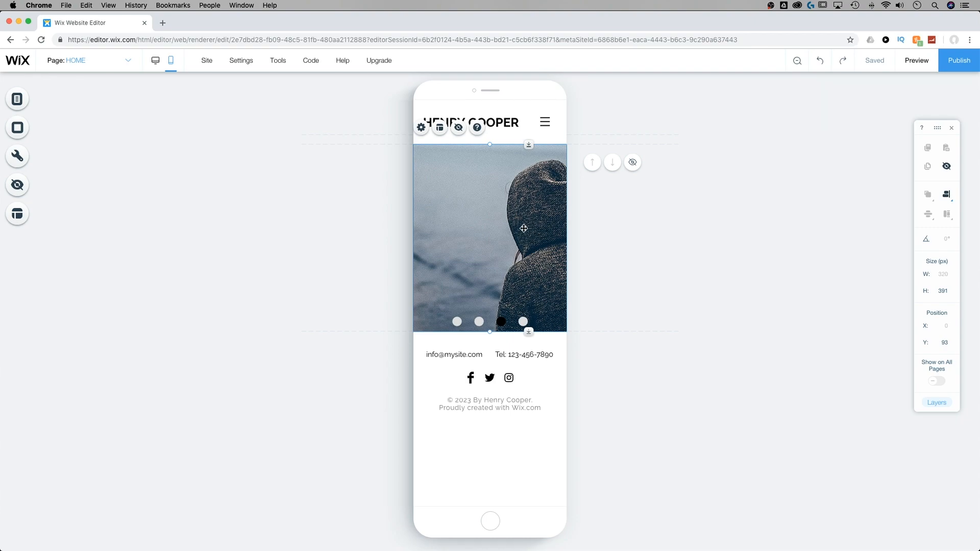